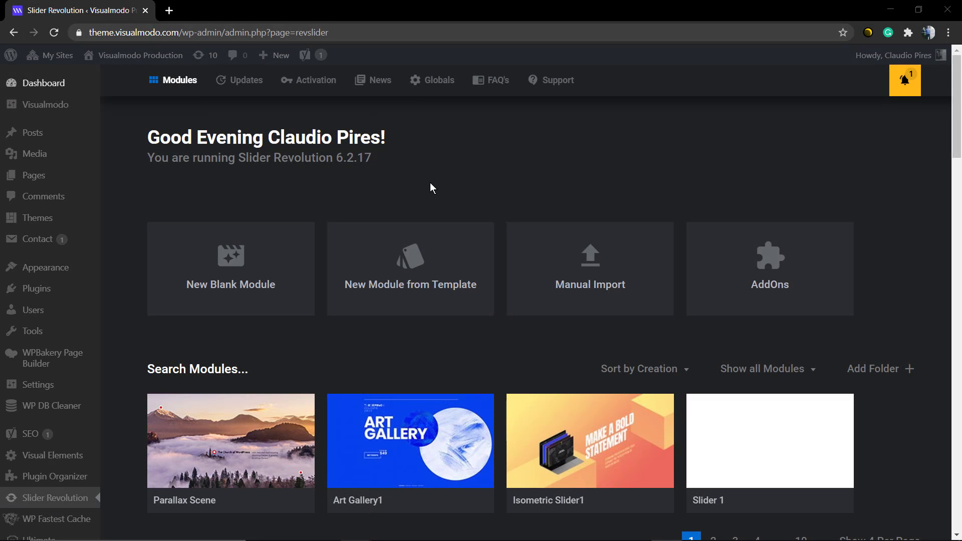
mouse_move(422, 182)
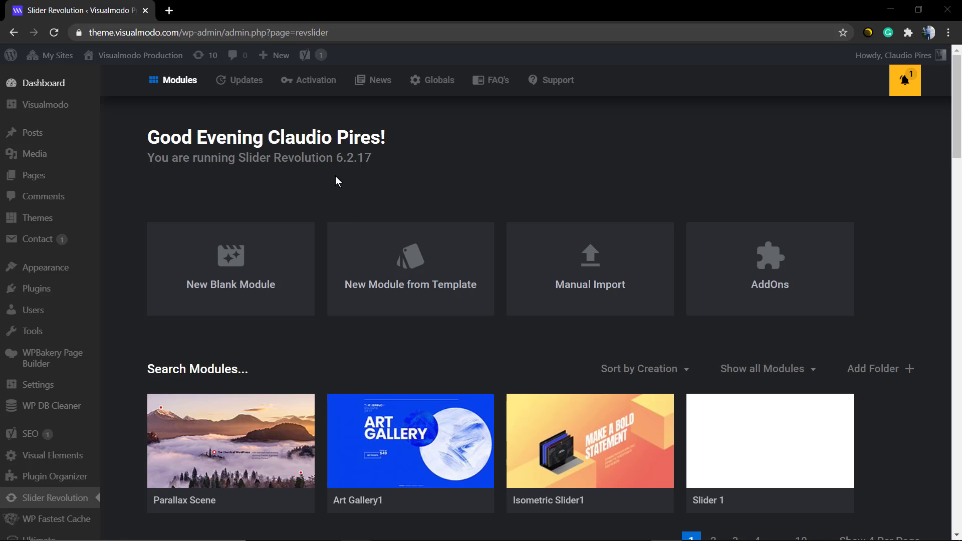
mouse_move(46, 498)
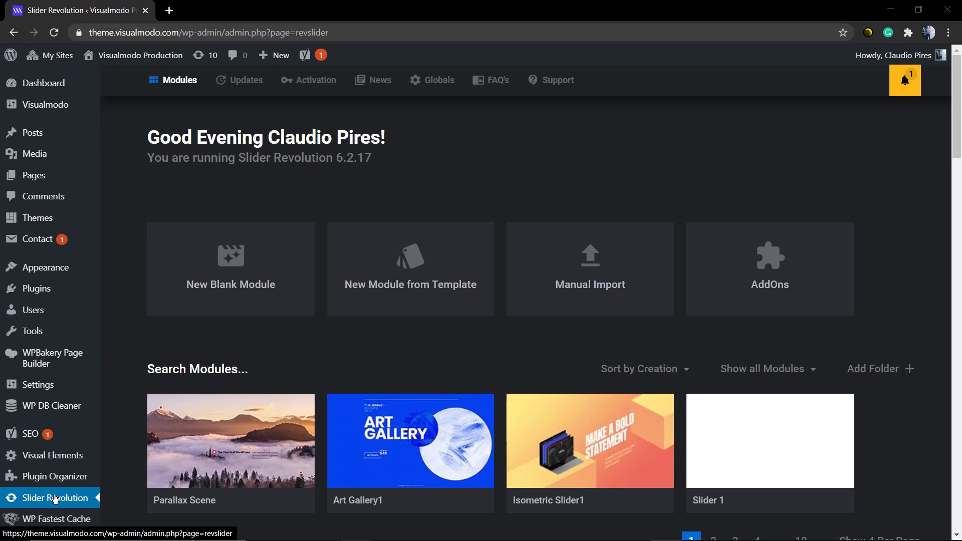
mouse_move(230, 441)
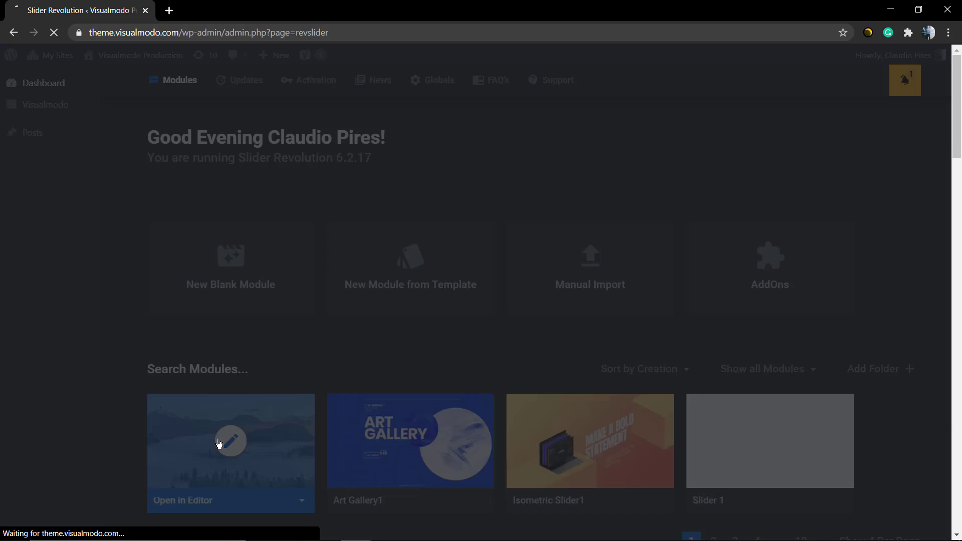
Step: Load the Parallax Scene module and bring the timeline playhead back toward the start
left_click(231, 440)
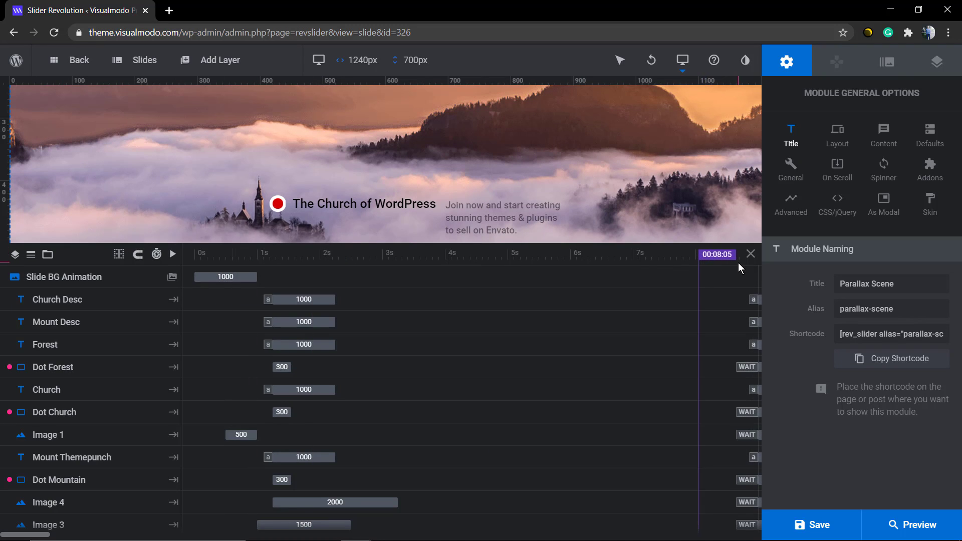
left_click_drag(739, 254, 717, 253)
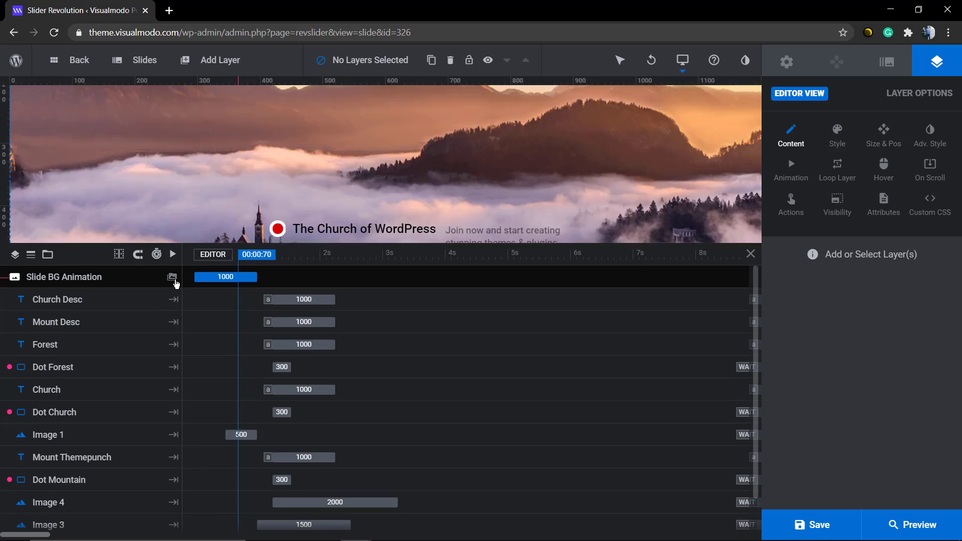
Step: Stretch the Slide BG Animation bar so the background animation lasts 1170 ms
left_click(790, 171)
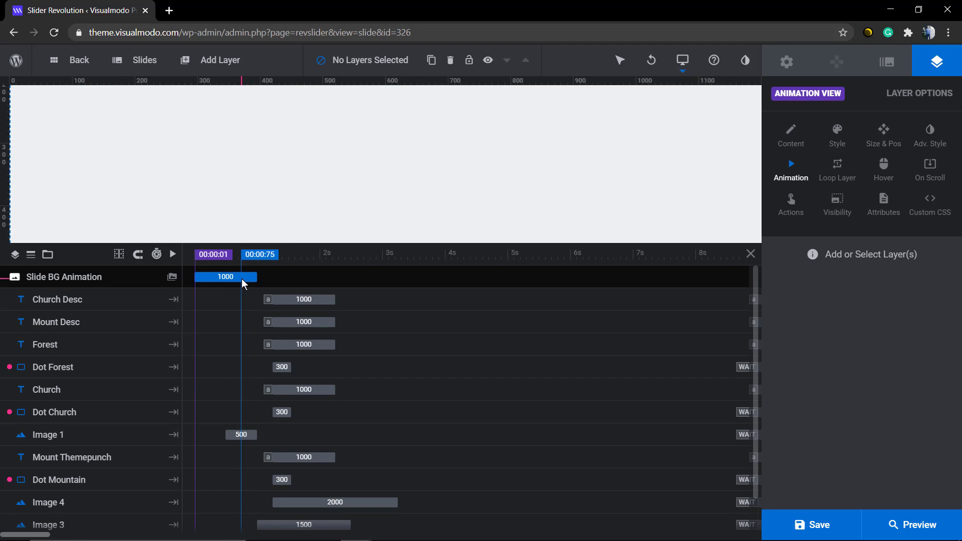
left_click_drag(259, 276, 276, 277)
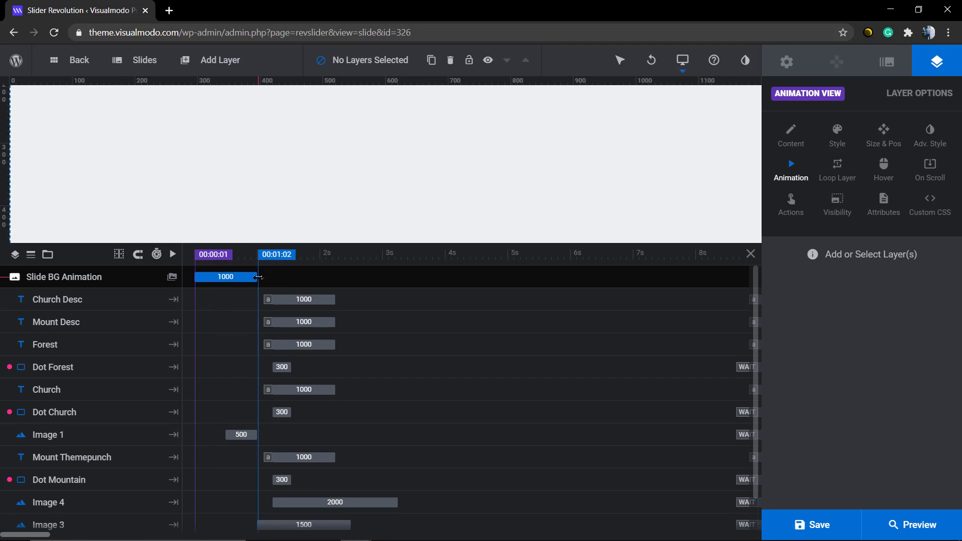
left_click_drag(259, 277, 277, 277)
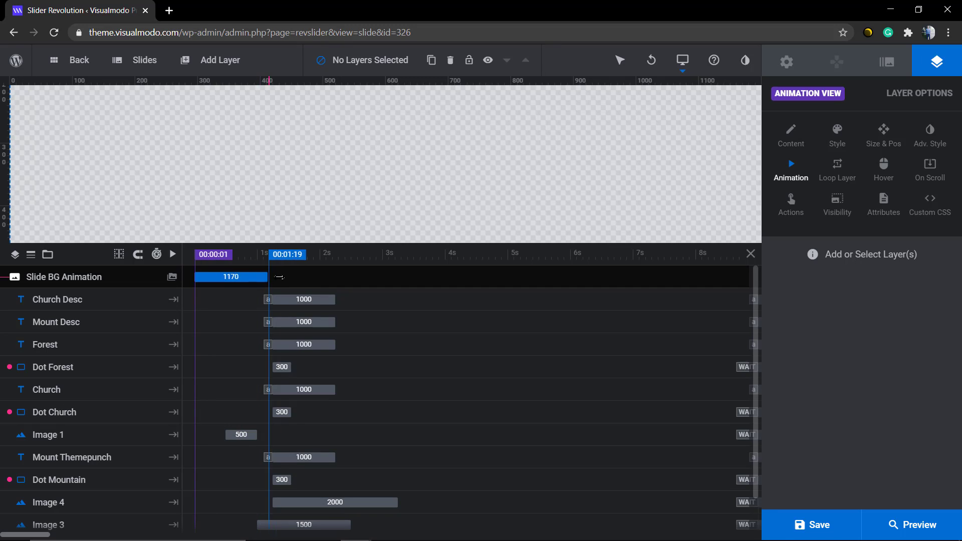
left_click_drag(264, 277, 326, 277)
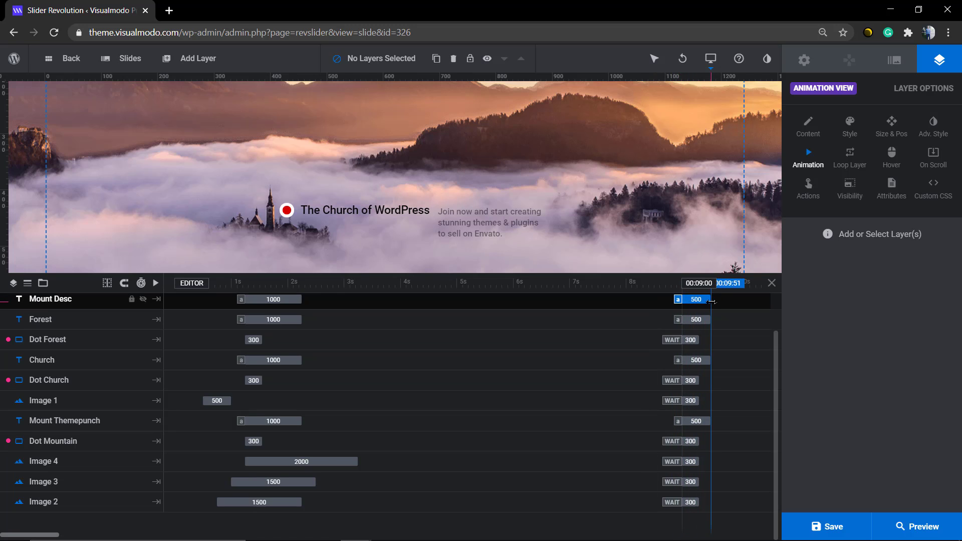
Step: Select Church Desc's in keyframe and review the alignment, sticky keyframes and scale-timings tools
left_click(695, 299)
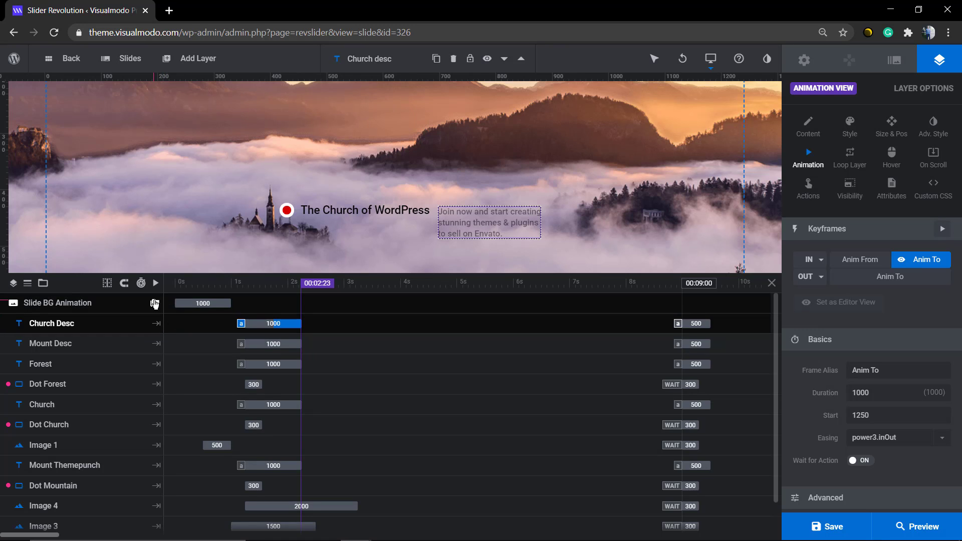
left_click(107, 282)
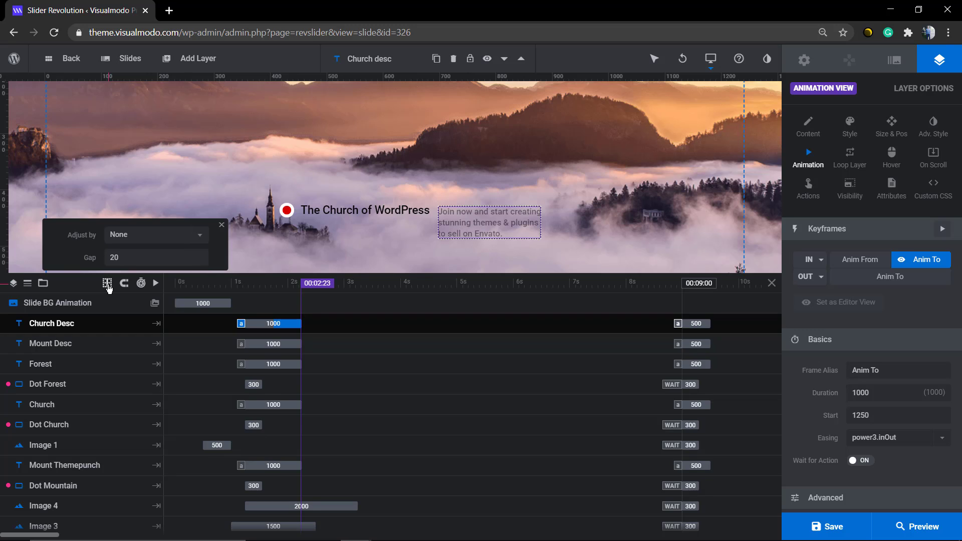
left_click(125, 283)
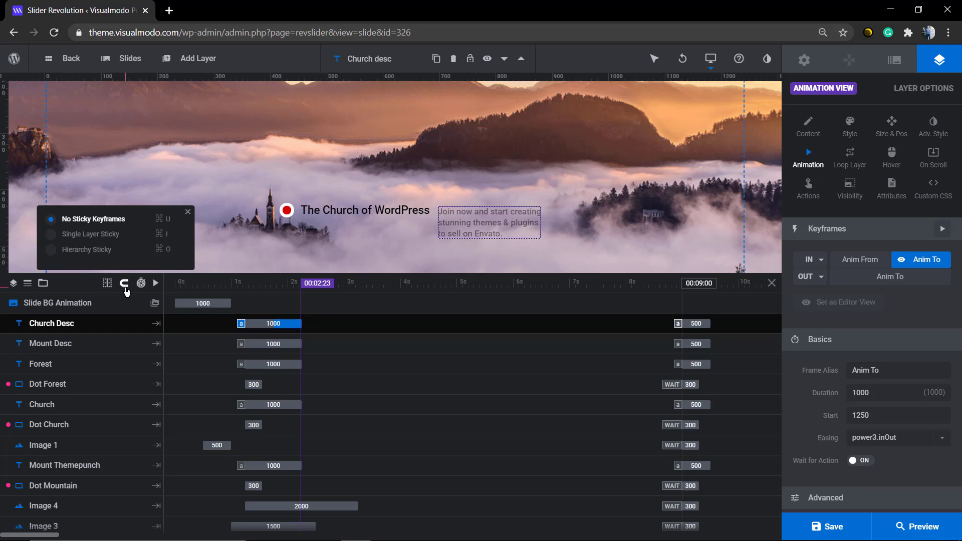
left_click(140, 283)
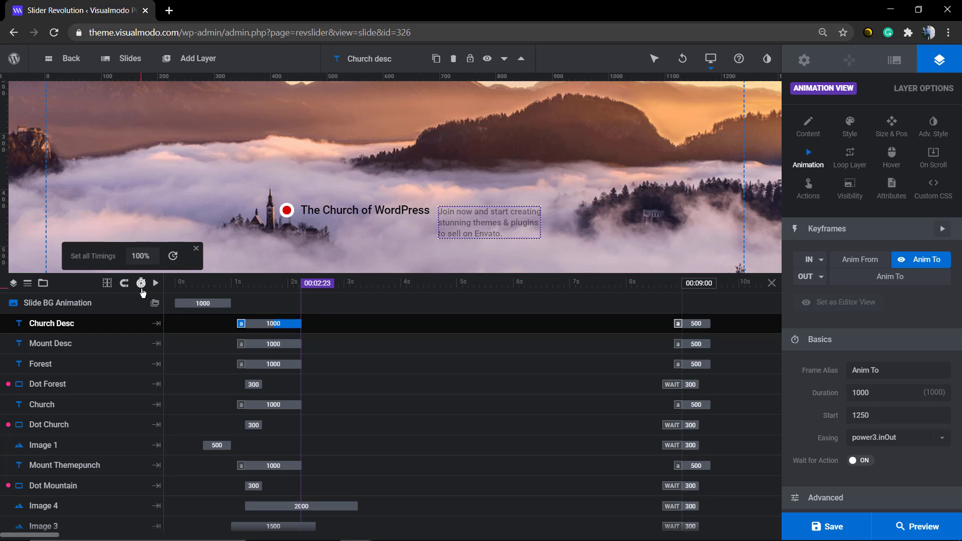
Step: Play the slide's full animation once, then stop playback
left_click(195, 248)
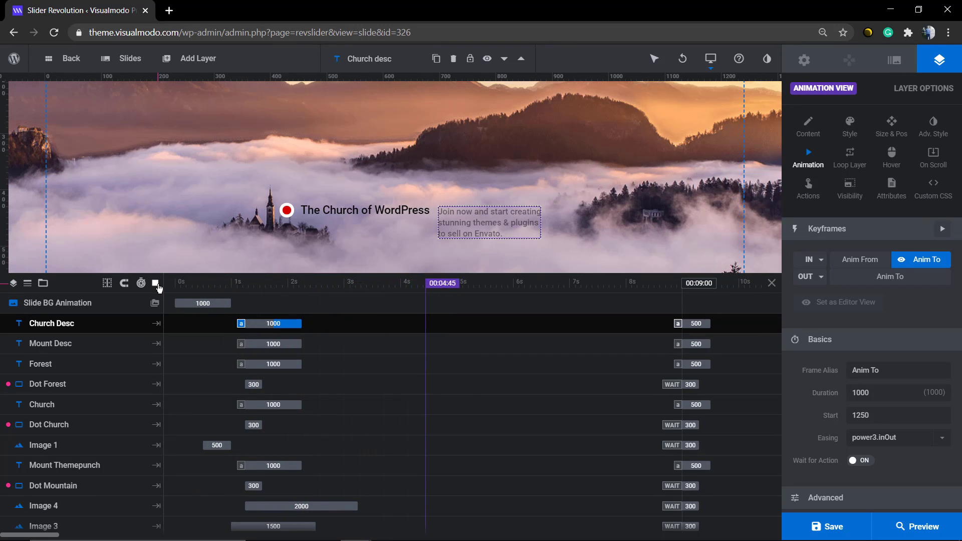
left_click(156, 283)
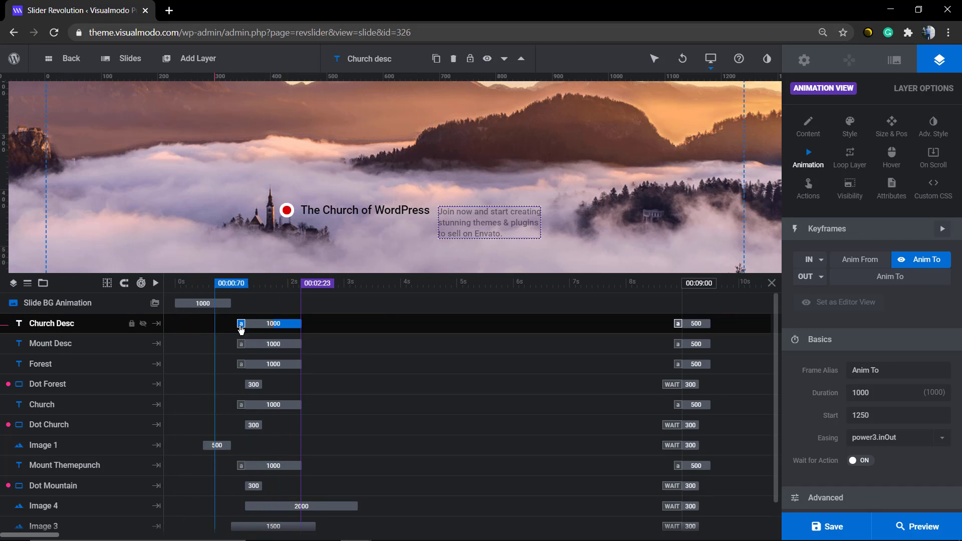
Step: Shift Church Desc's in animation to start at 3340 ms and replay the slide to check it
left_click_drag(231, 283, 277, 282)
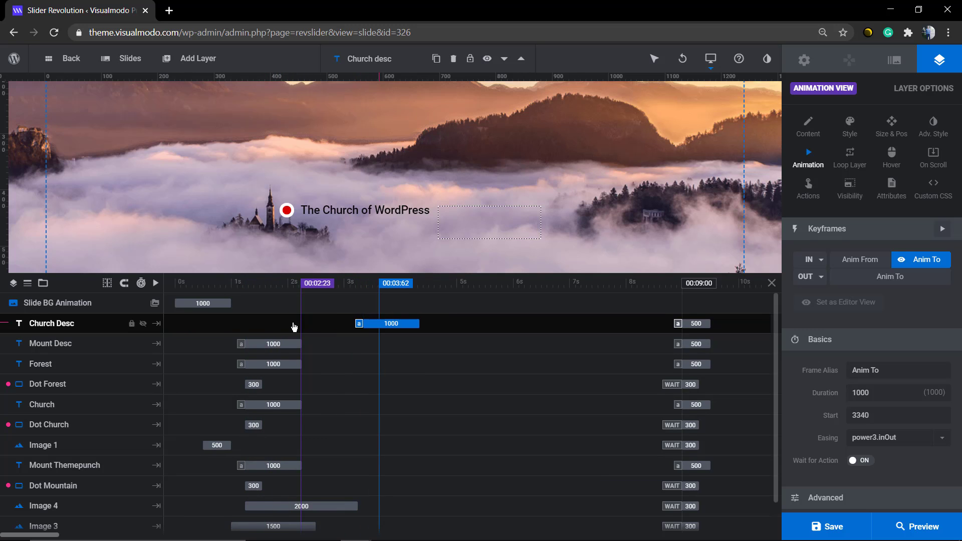
left_click(154, 283)
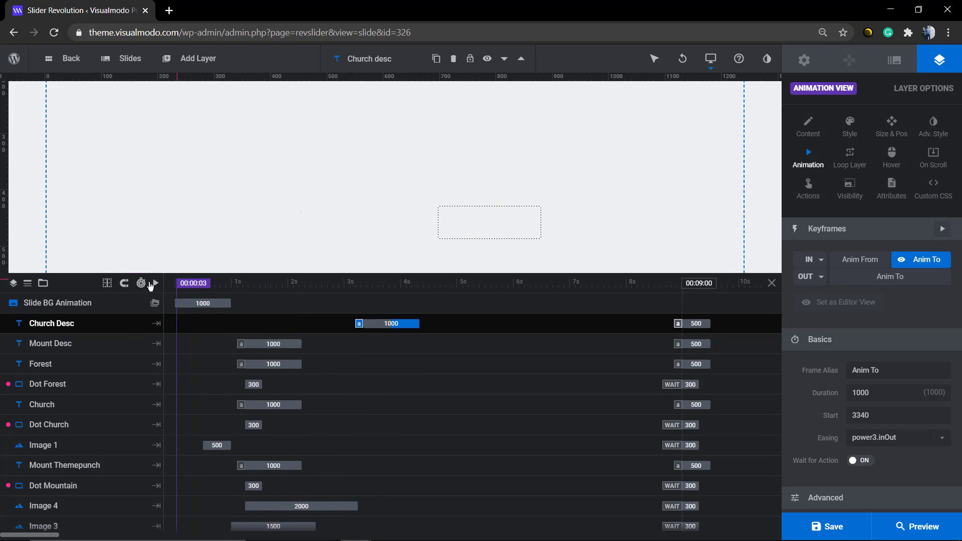
left_click(154, 282)
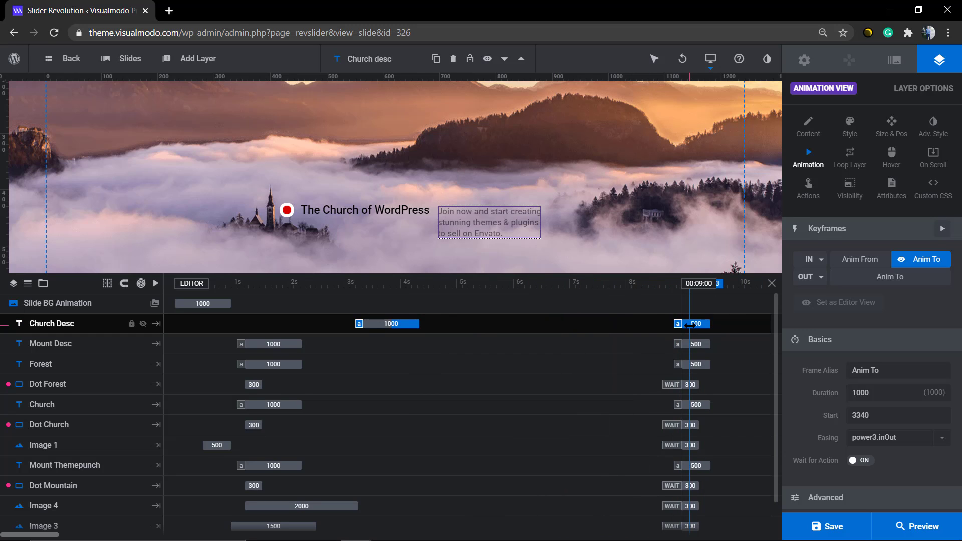
Step: Move Church Desc's out animation earlier to start at 7750 ms and preview the result
left_click_drag(692, 324, 619, 324)
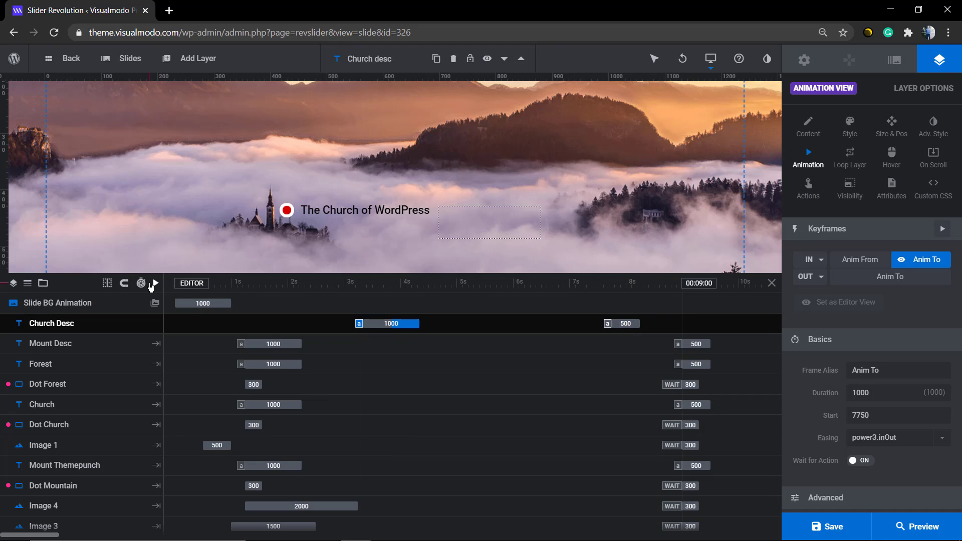
left_click(154, 282)
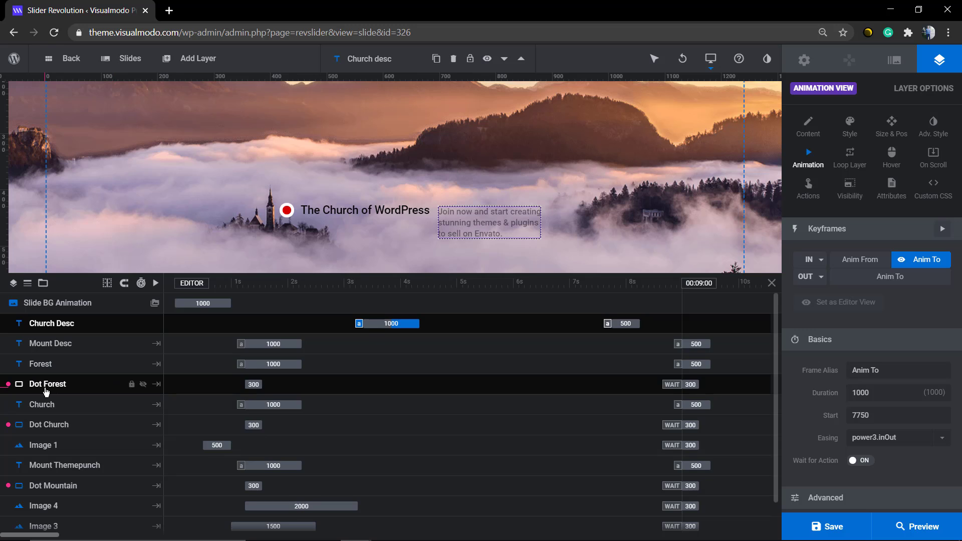
mouse_move(102, 397)
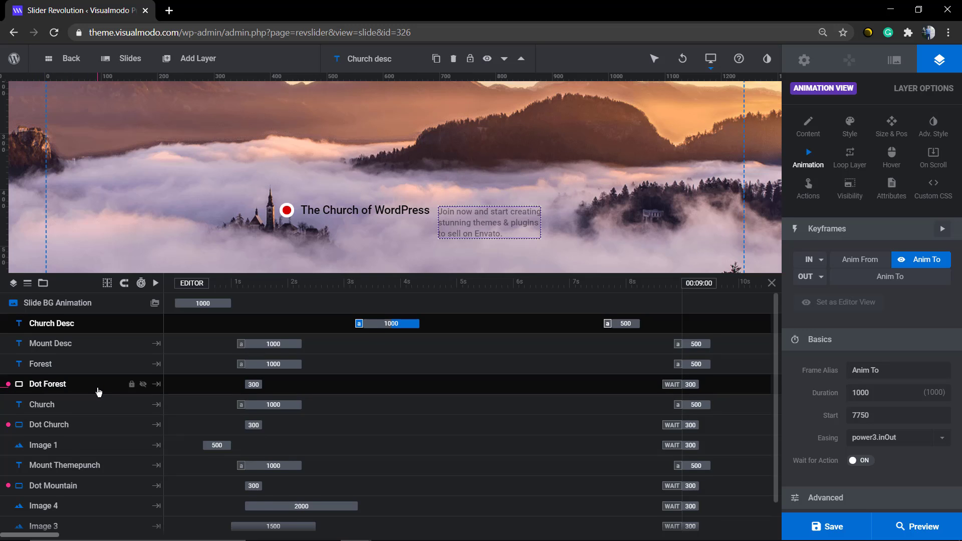
scroll("down", 3)
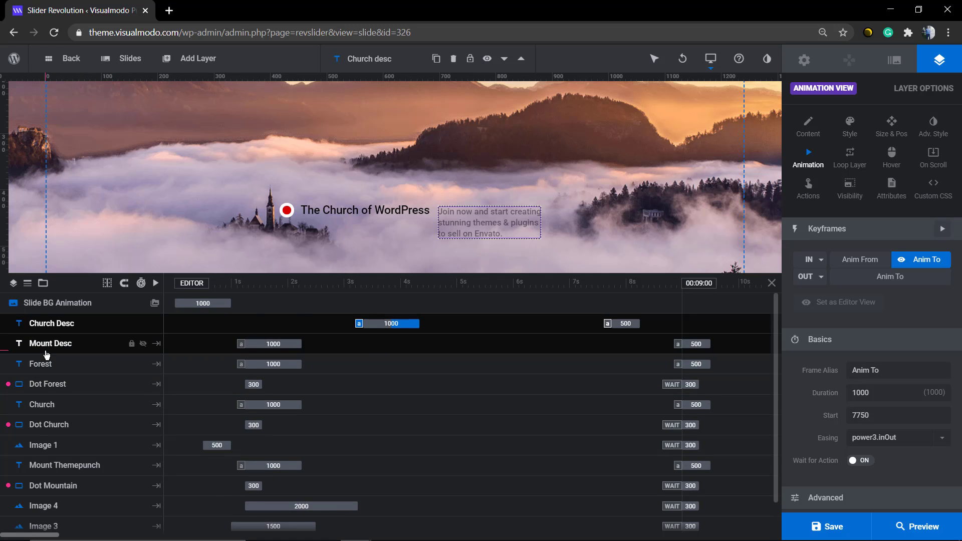
Step: Select Mount Desc, toggle the timeline layer list off and on, then select the Forest layer
left_click(270, 343)
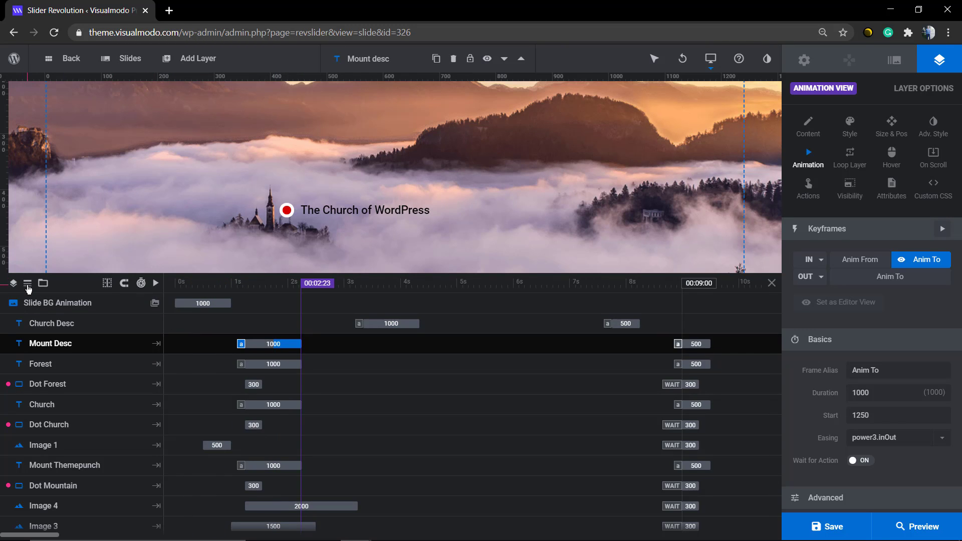
left_click(13, 282)
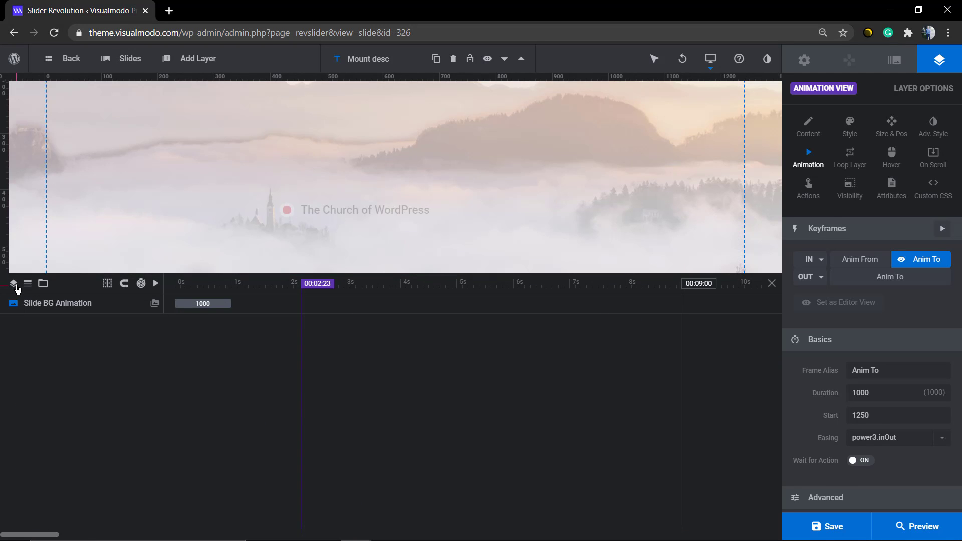
left_click(14, 282)
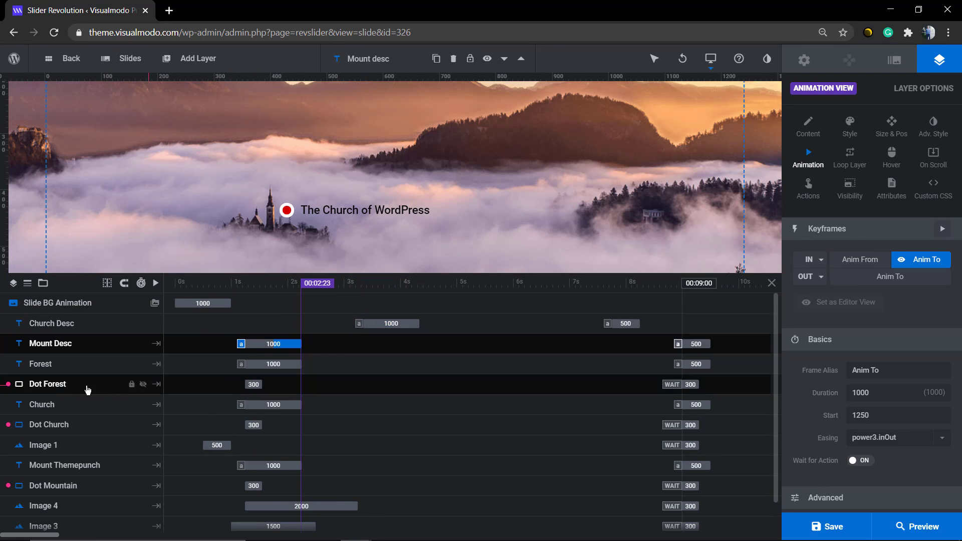
left_click(40, 364)
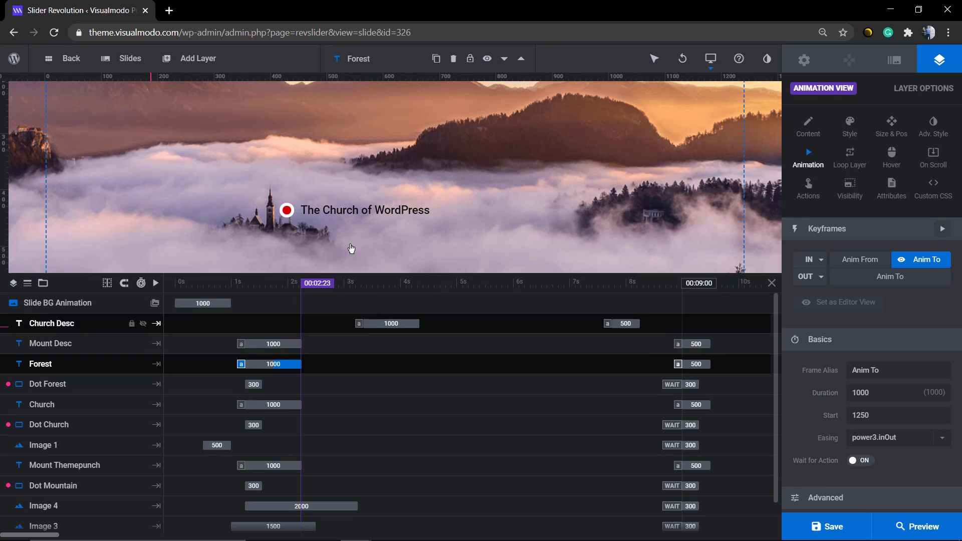
Step: Show the Forest layer's IN animation preset list in the Keyframes panel
scroll("down", 3)
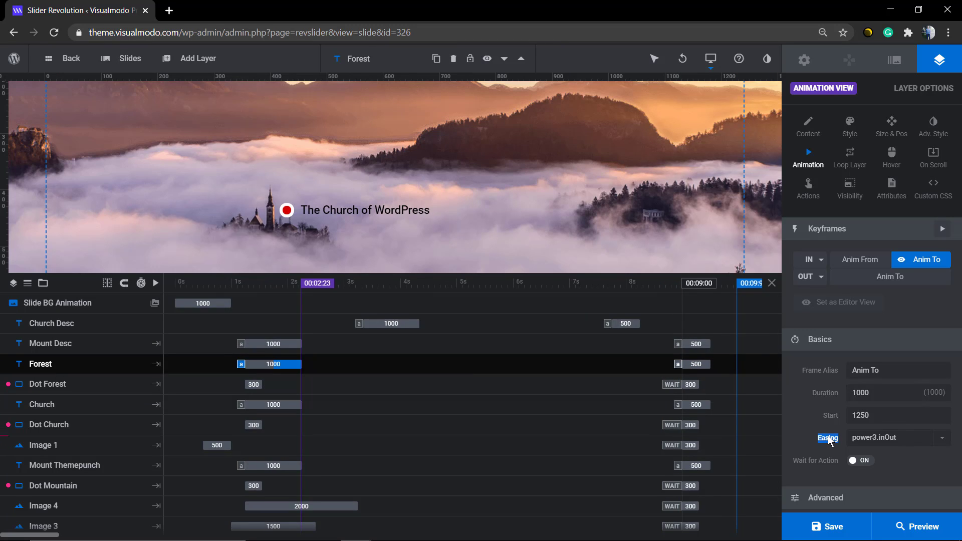
mouse_move(865, 247)
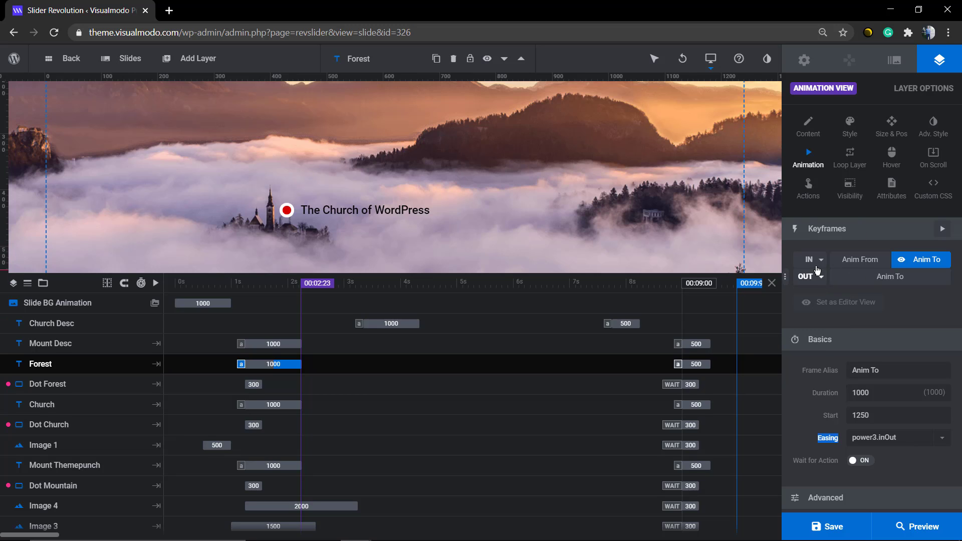
left_click(818, 260)
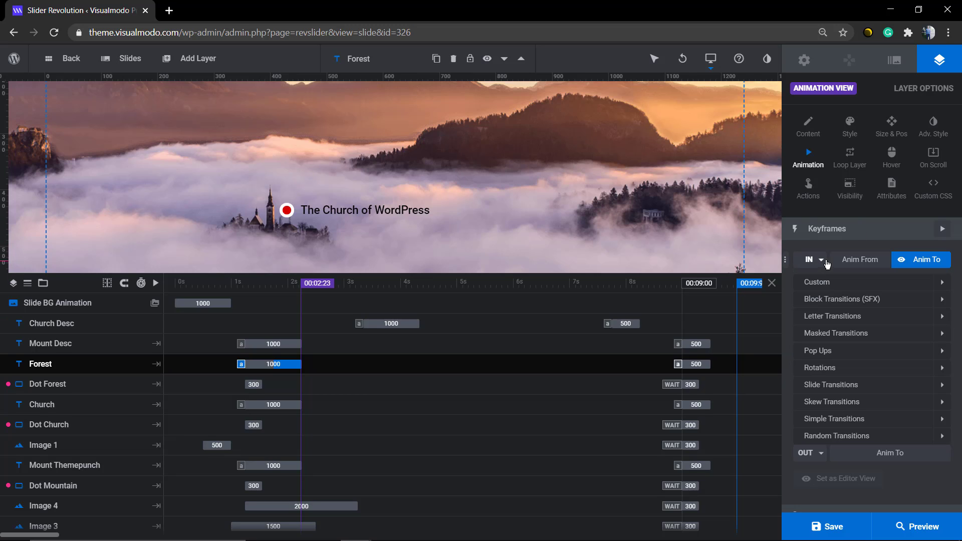